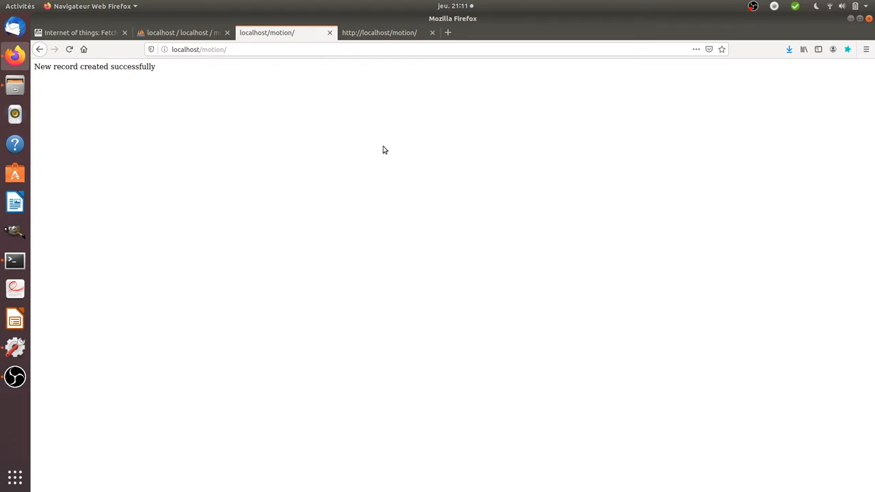
mouse_move(394, 130)
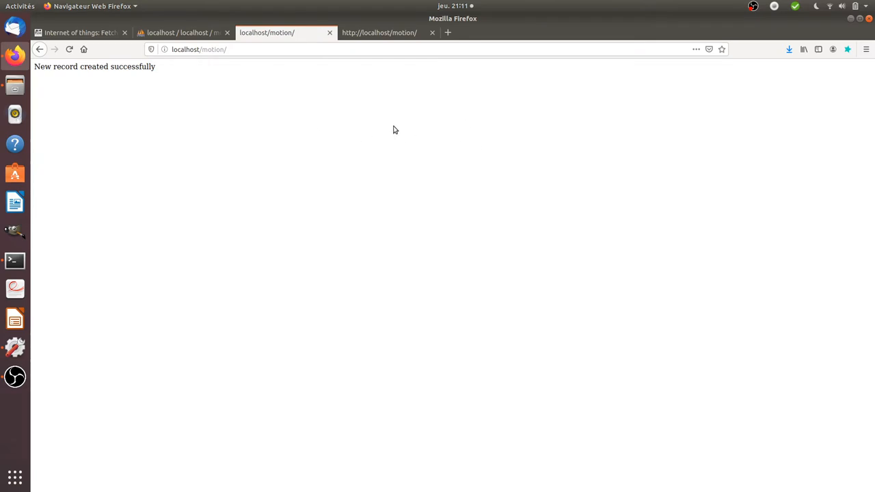
mouse_move(380, 131)
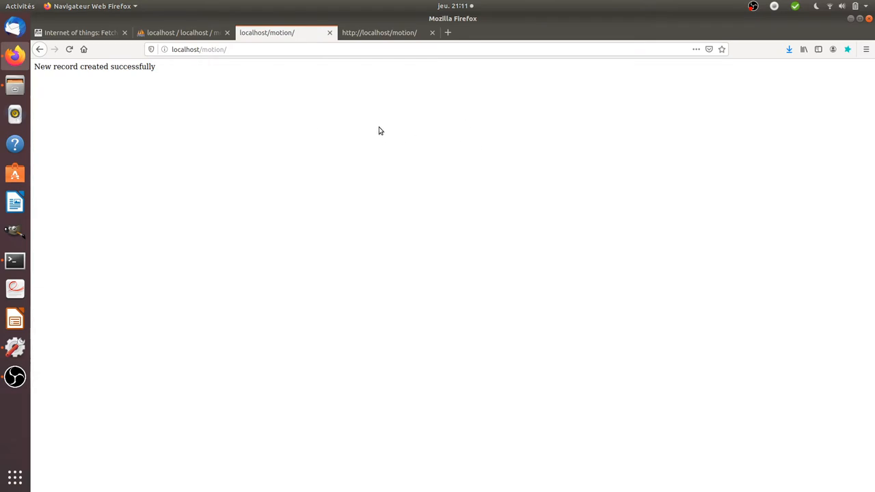
- View the seven alert rows in phpMyAdmin, then switch to the PHP-MySQL fetching lesson
click(180, 33)
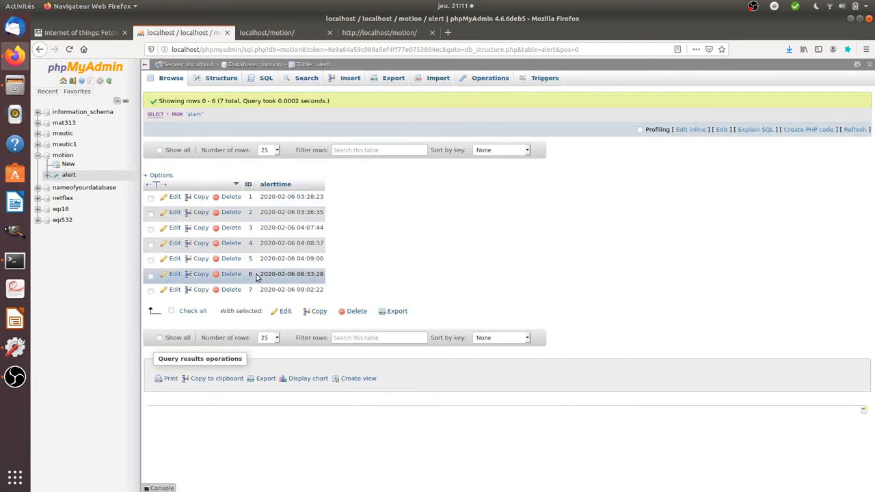
mouse_move(248, 204)
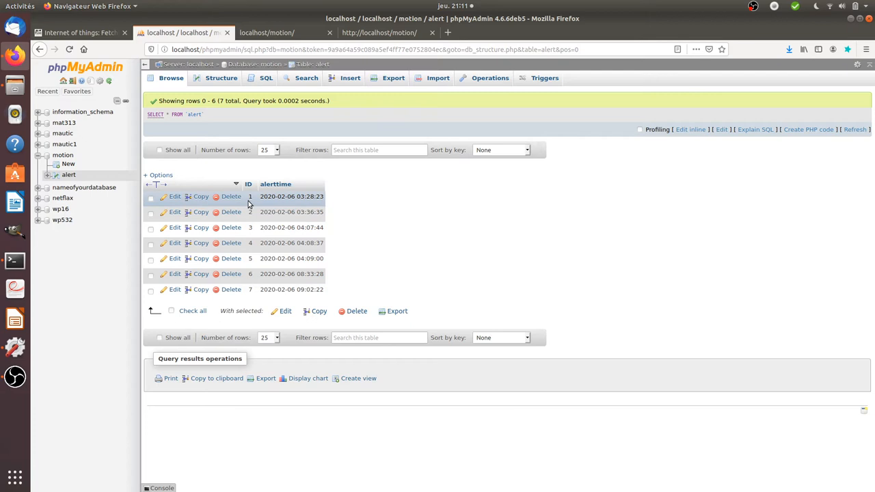
click(81, 33)
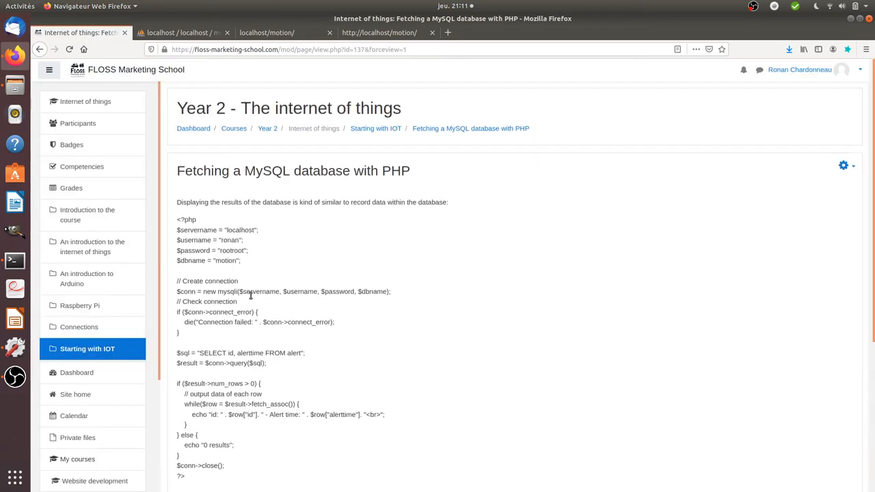
scroll(down, 3)
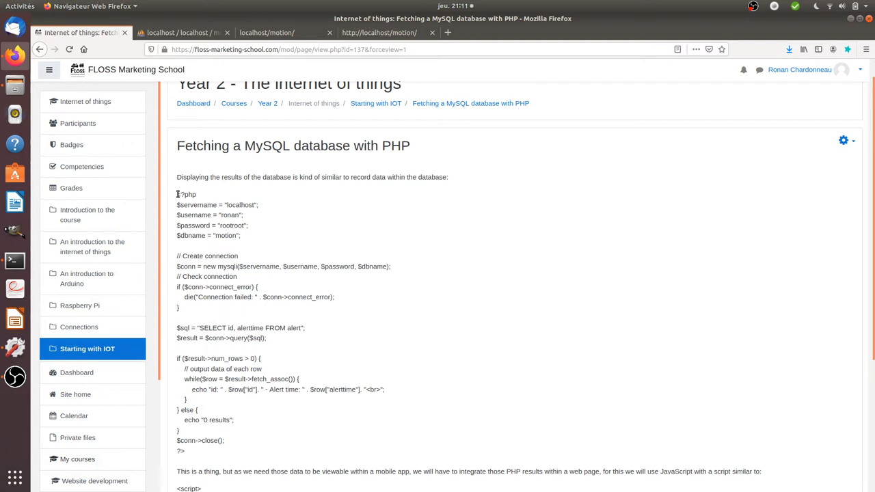
double_click(186, 195)
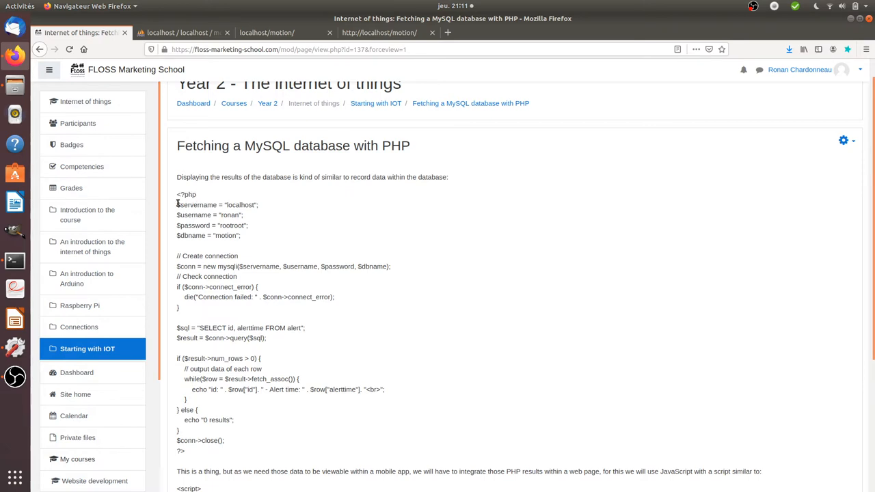
drag(177, 205, 197, 215)
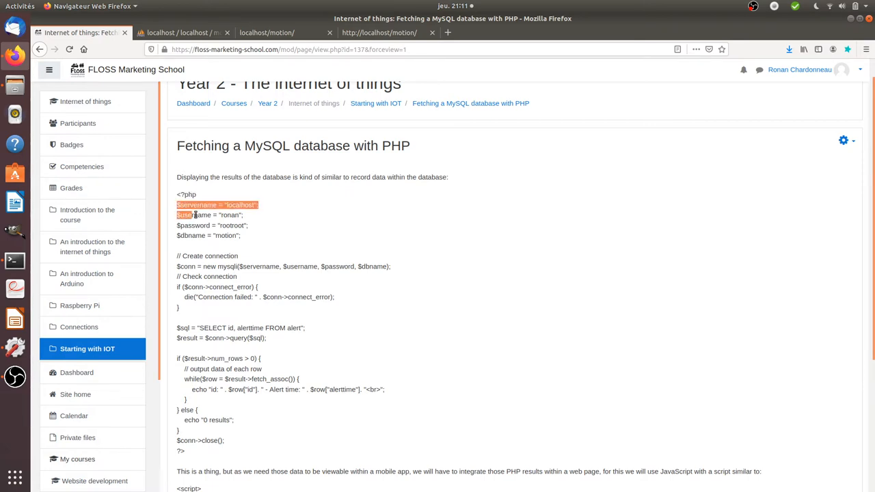
drag(176, 206, 241, 235)
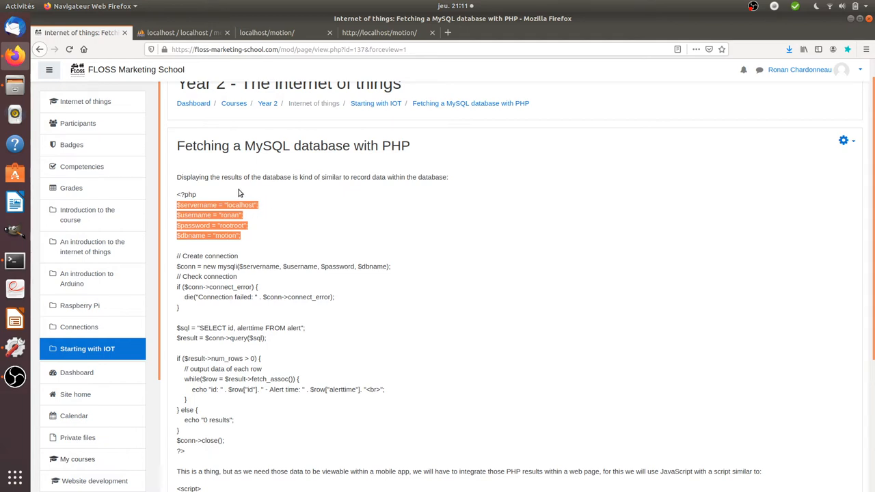
mouse_move(213, 177)
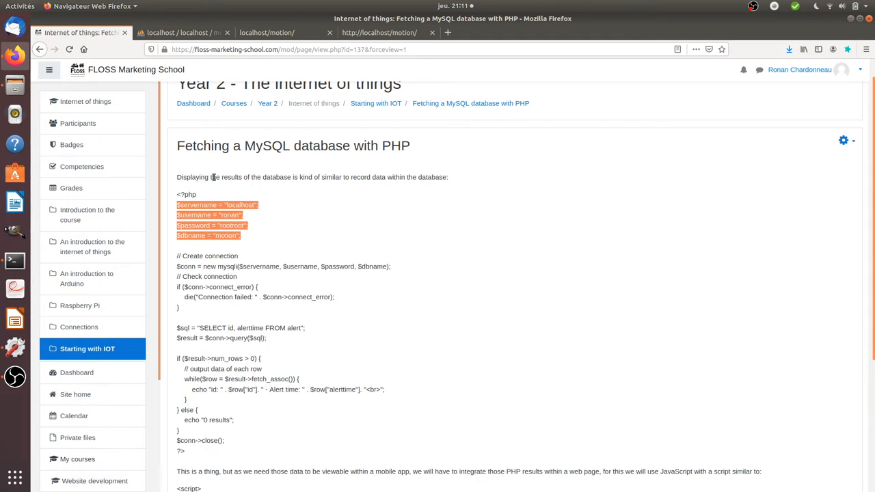
mouse_move(230, 178)
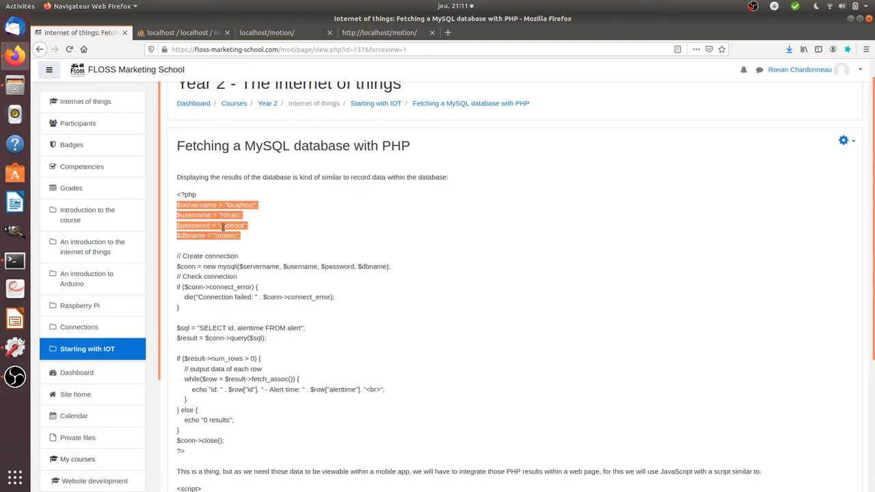
click(197, 215)
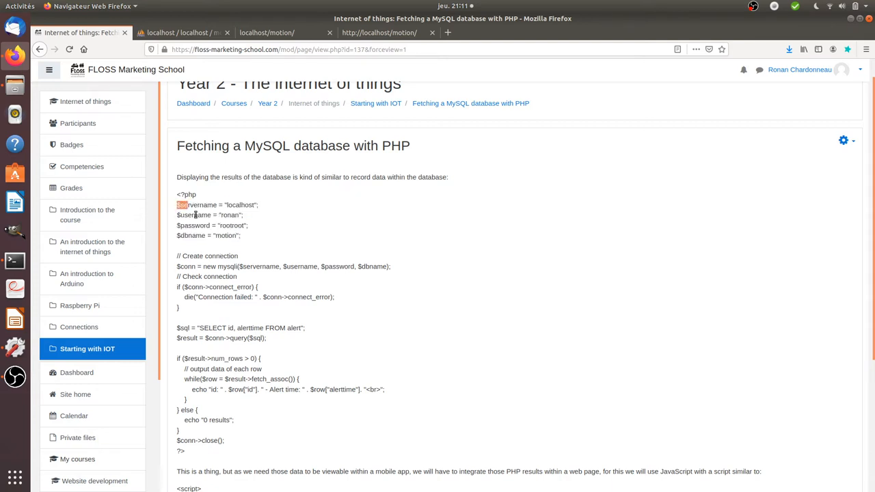
drag(176, 205, 241, 197)
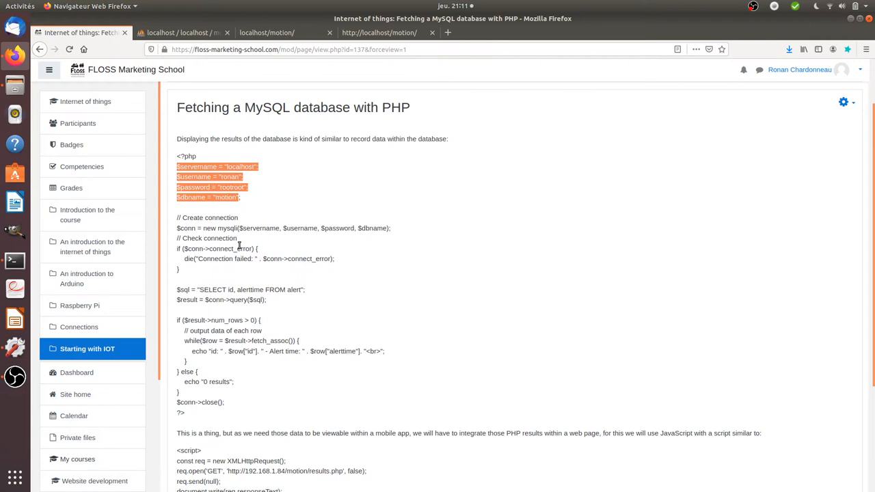
scroll(down, 3)
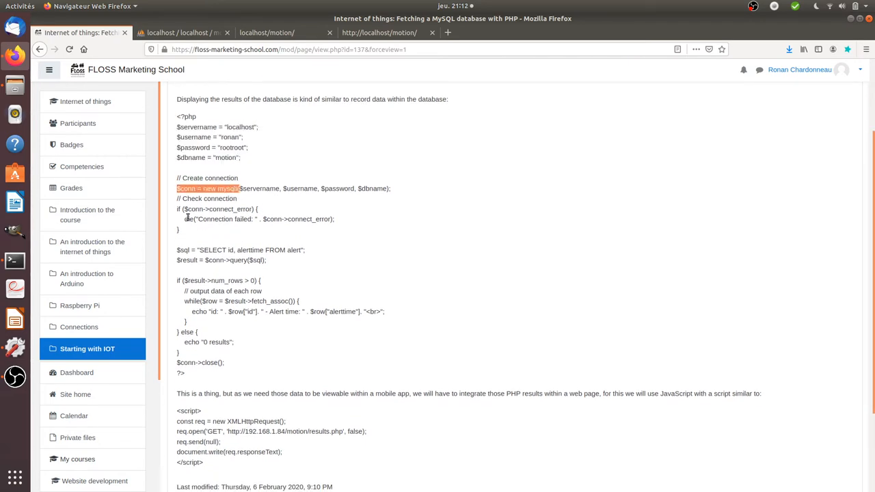
double_click(212, 208)
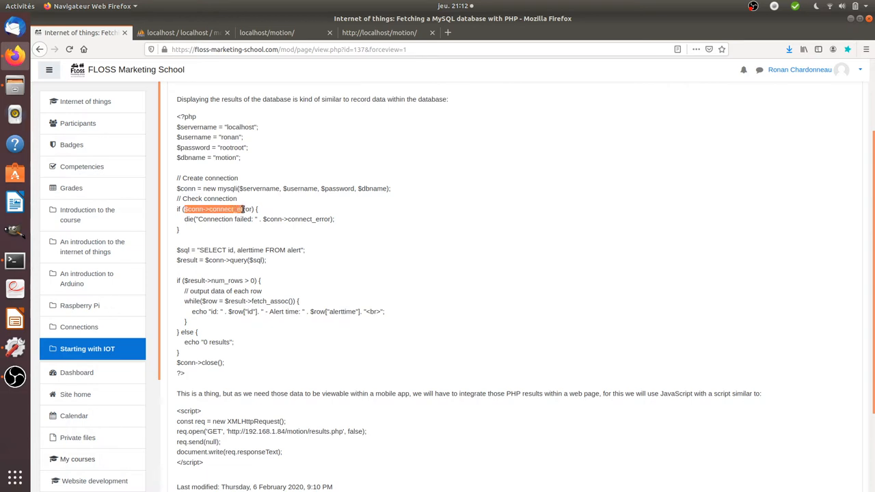
scroll(down, 3)
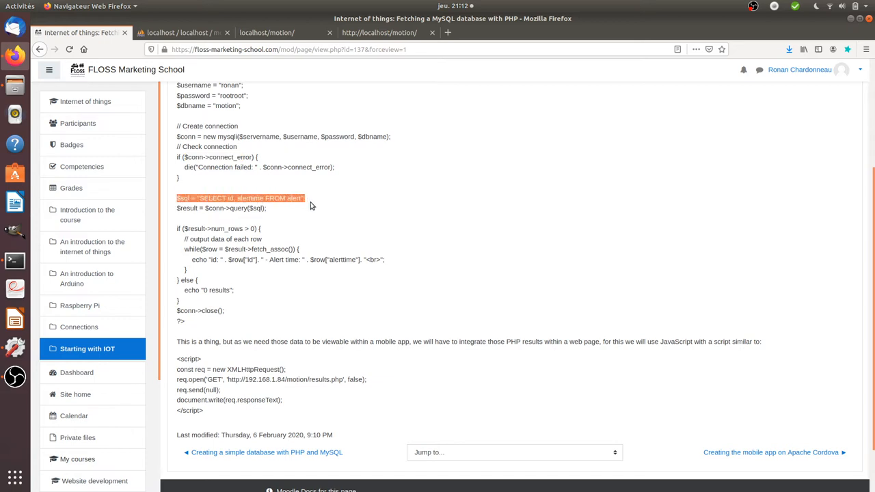
mouse_move(211, 235)
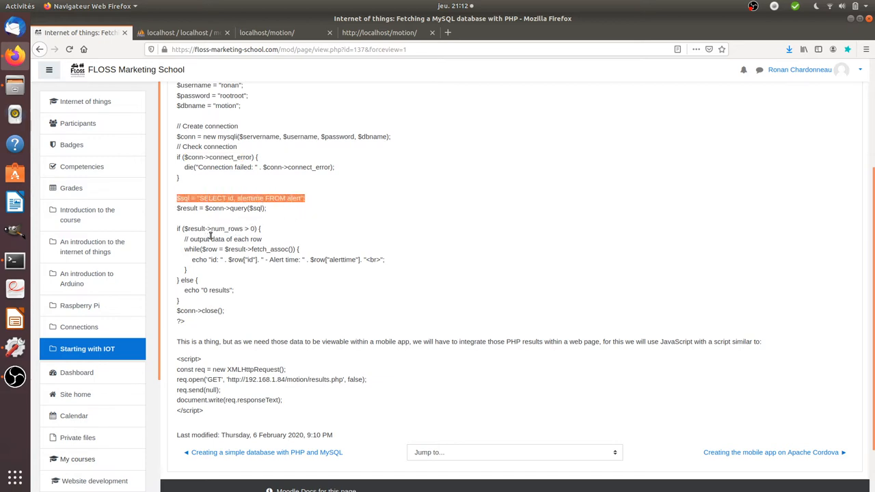
mouse_move(181, 230)
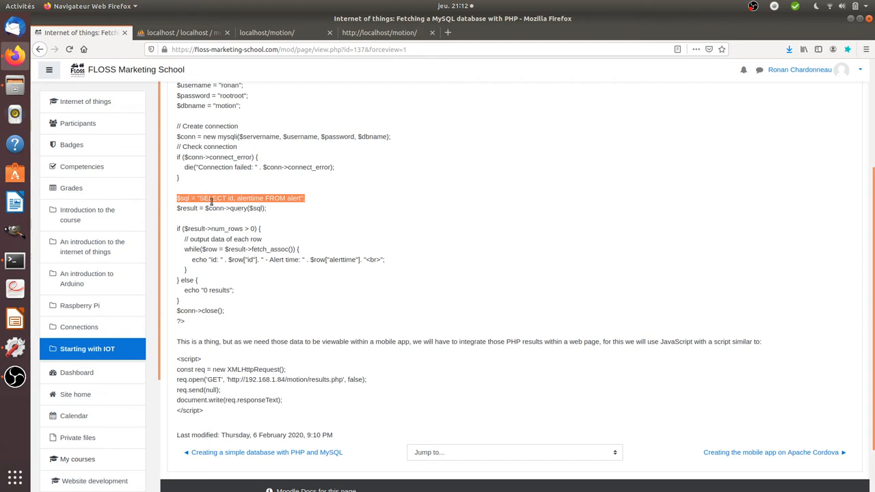
mouse_move(252, 260)
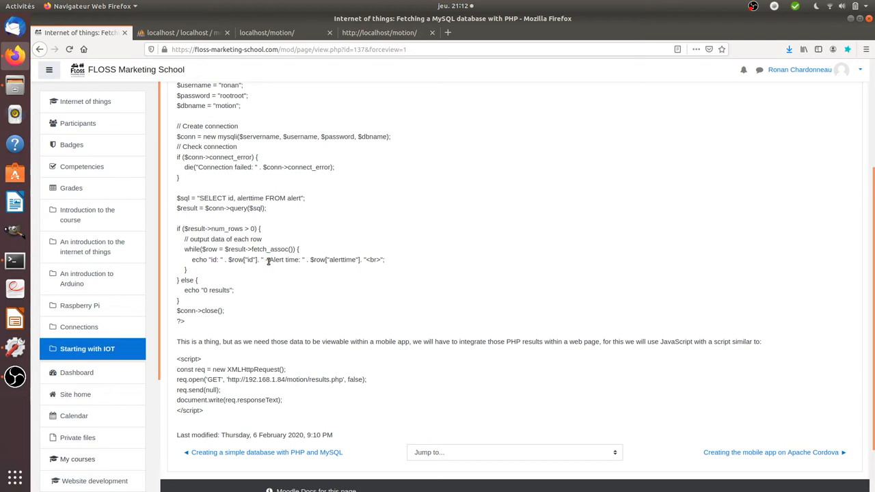
double_click(282, 260)
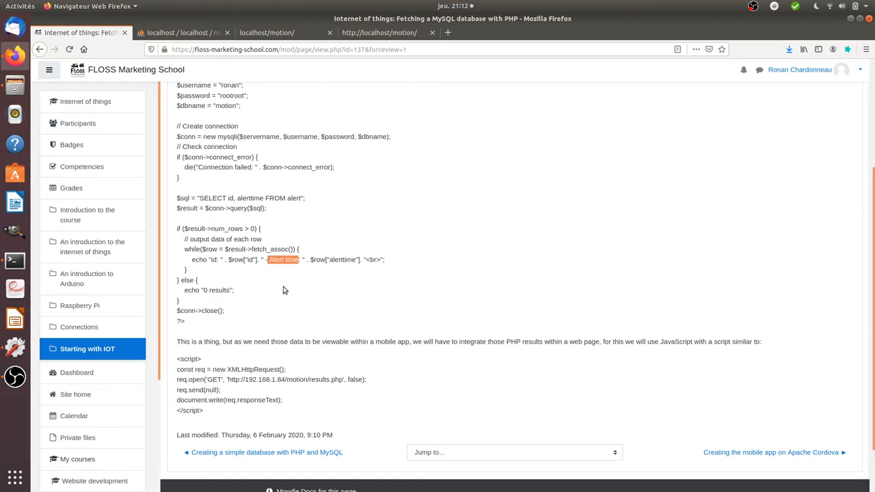
scroll(up, 3)
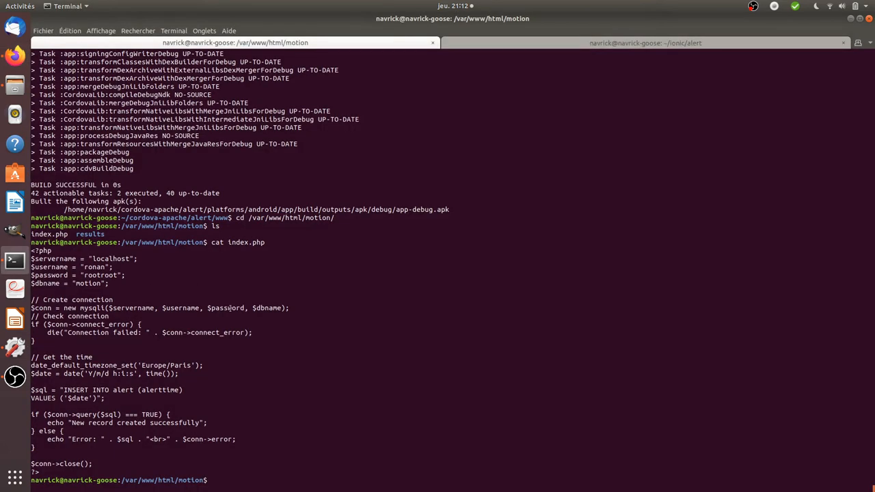
- Move into the results folder and print the contents of results.php
text(cd re)
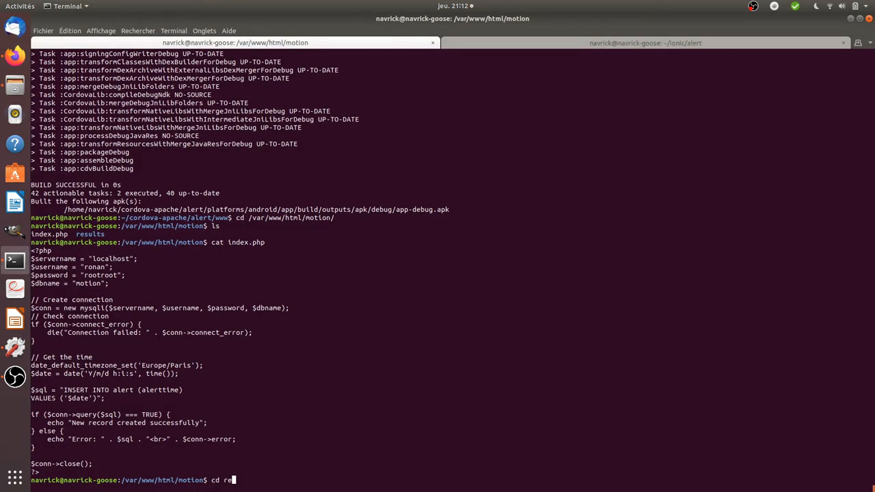
key(Return)
text(c)
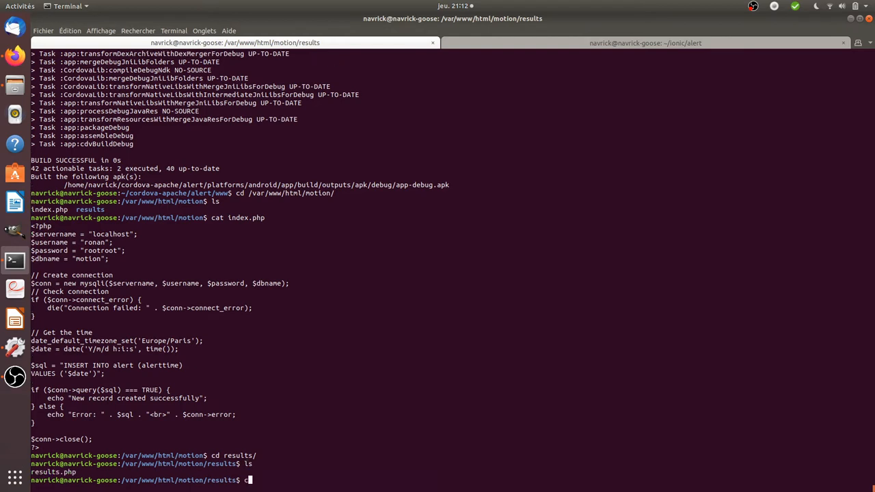
text(at res)
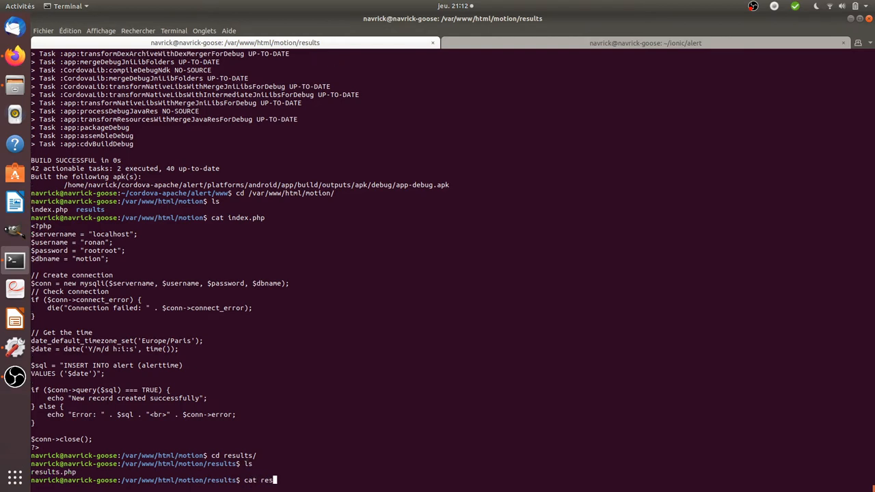
key(Return)
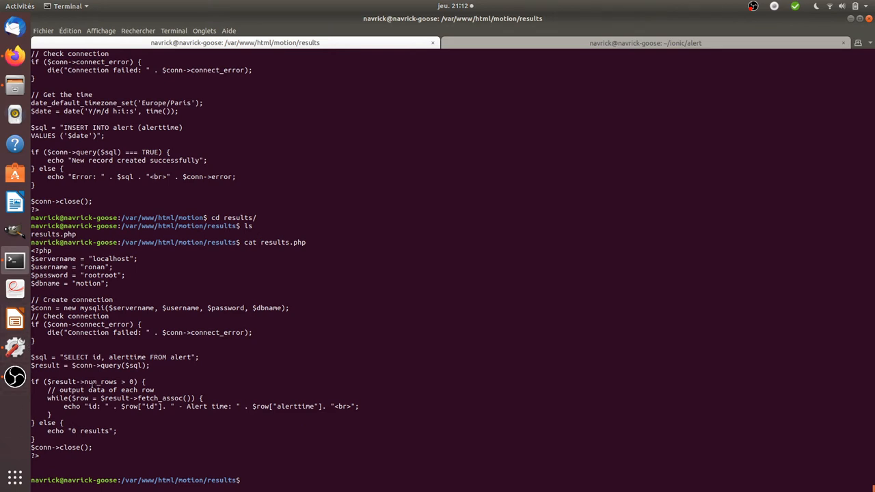
- Launch results.php in gedit with sudo for editing
text(sudo gedit)
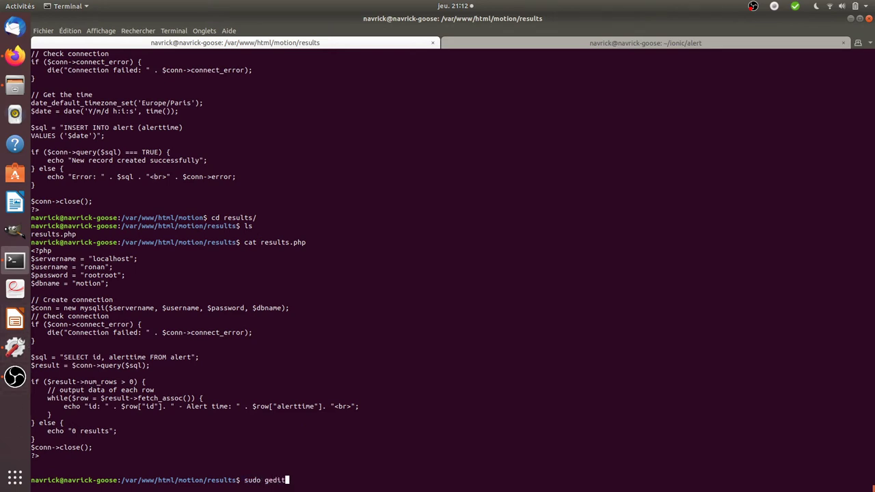
text(results.php)
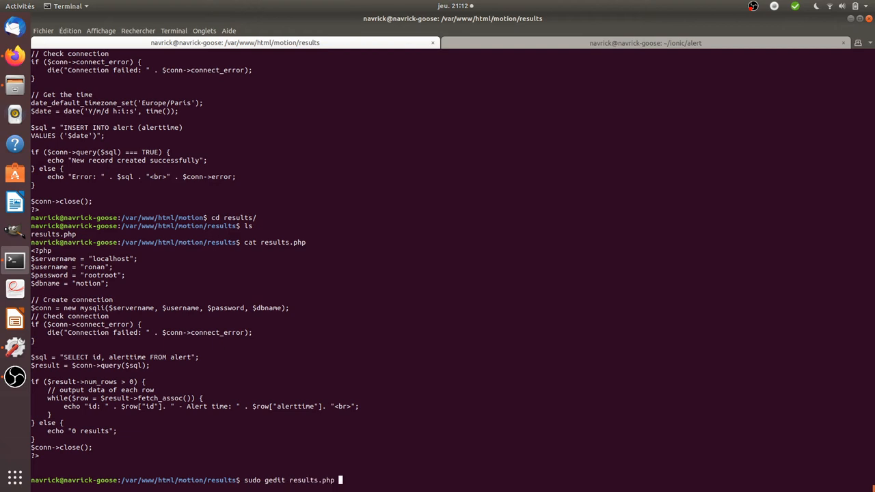
key(Return)
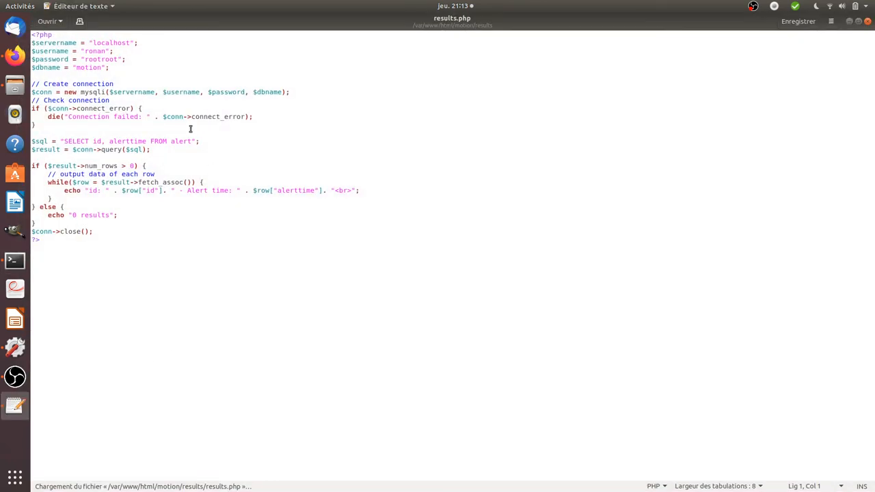
mouse_move(141, 232)
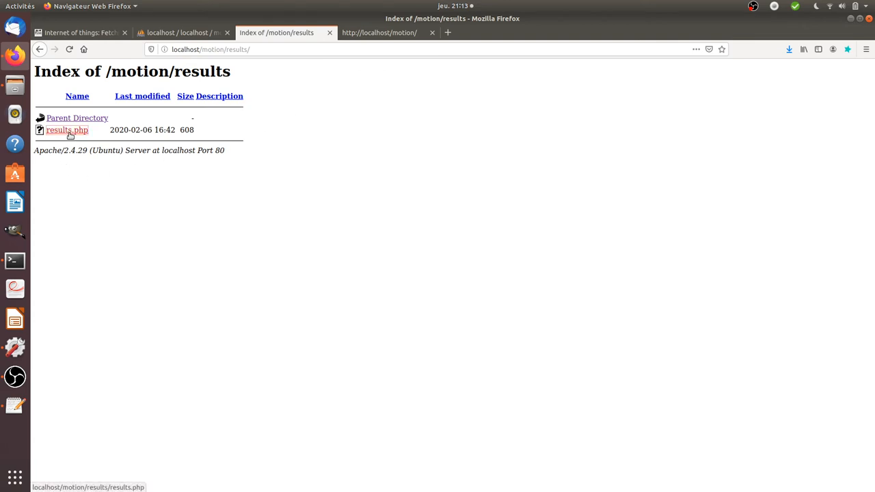
- Run results.php to list alert IDs 1–8 with times, then go back to the course lesson
click(66, 130)
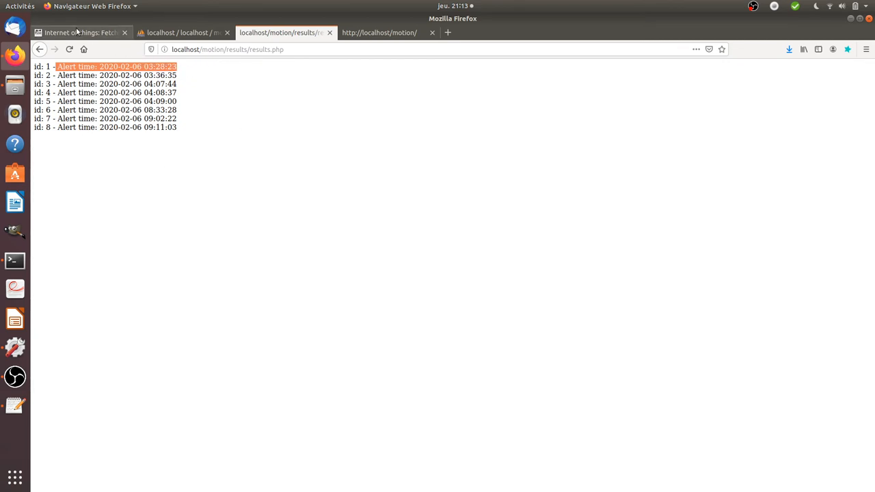
click(79, 33)
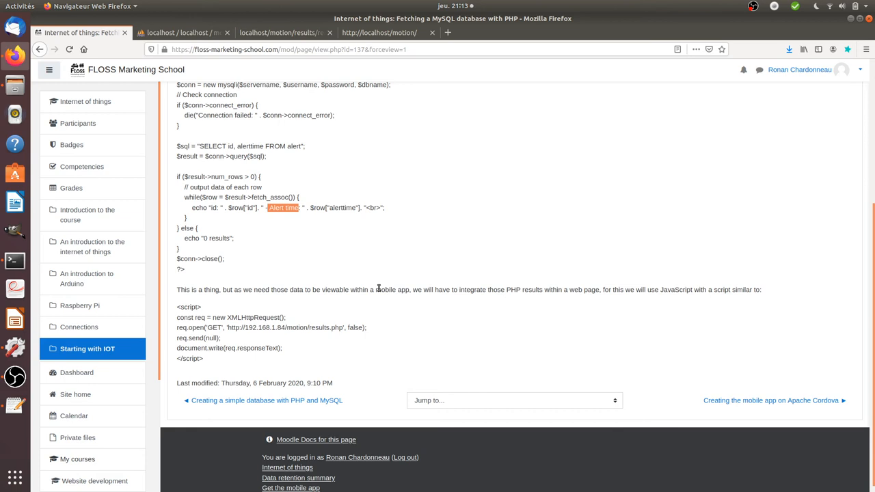
mouse_move(211, 315)
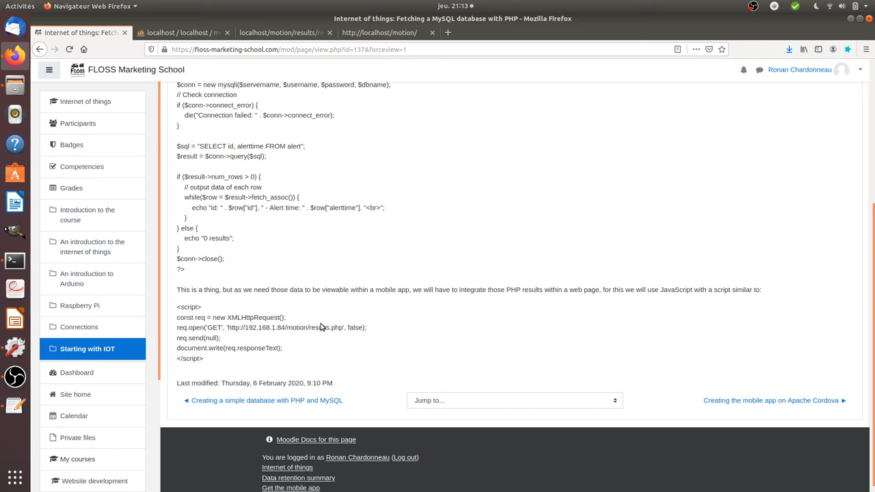
mouse_move(251, 345)
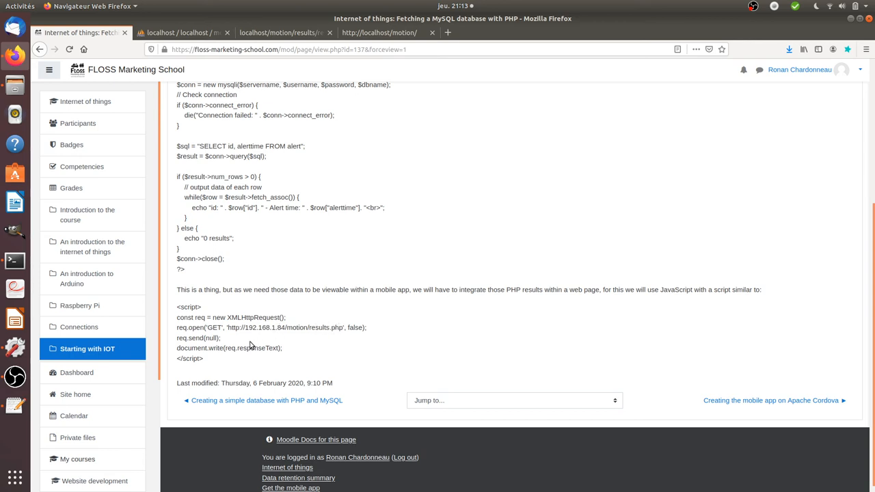
click(280, 33)
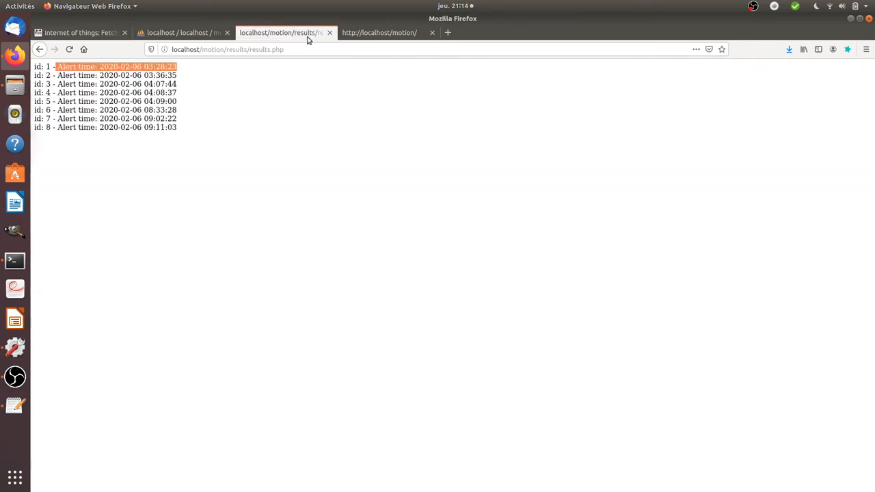
mouse_move(180, 136)
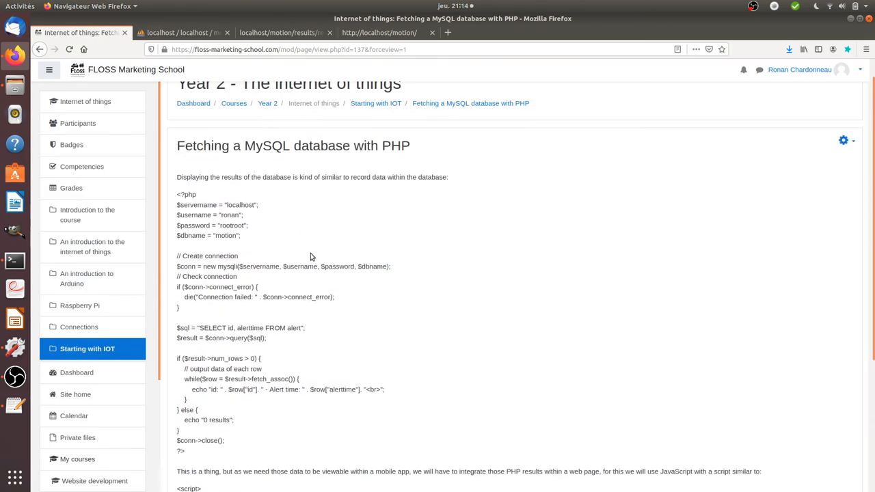
mouse_move(178, 202)
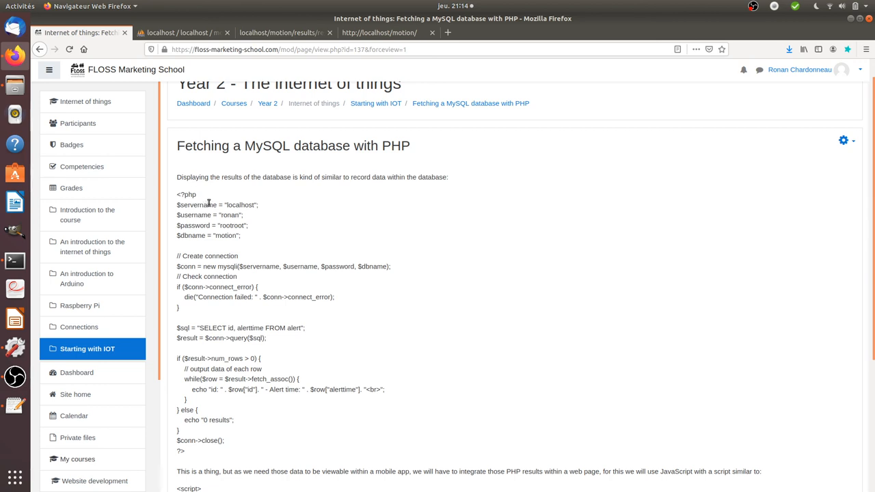
mouse_move(208, 214)
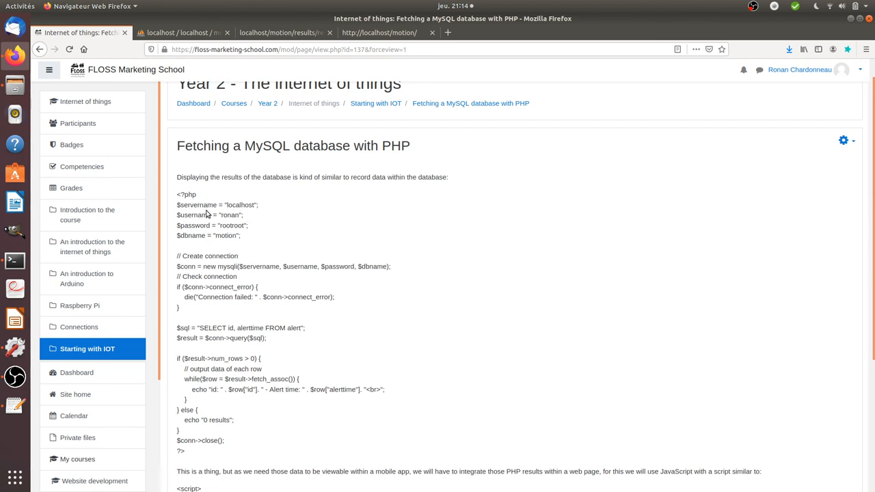
- Highlight the database credential lines, then the connection and SELECT query lines
drag(177, 205, 241, 236)
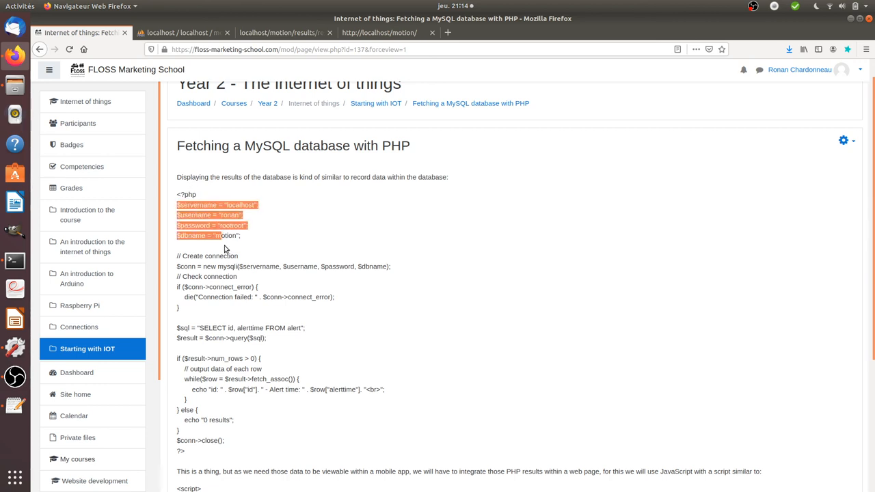
click(178, 267)
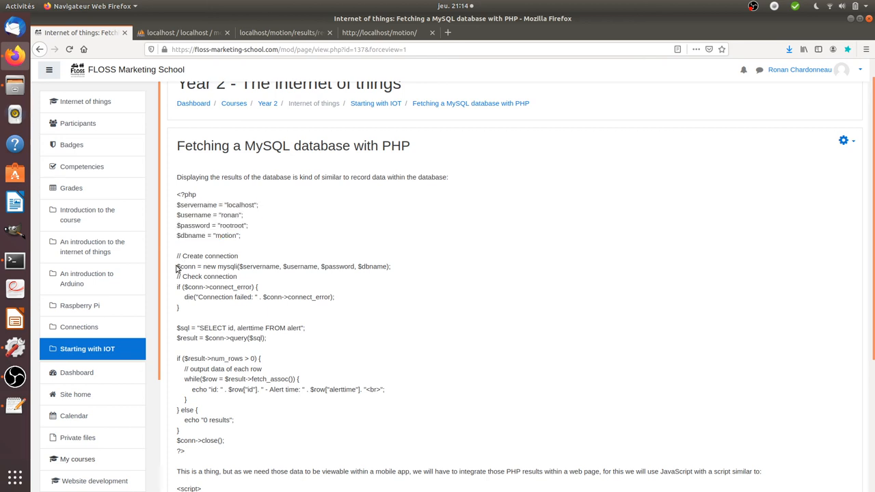
drag(176, 266, 266, 338)
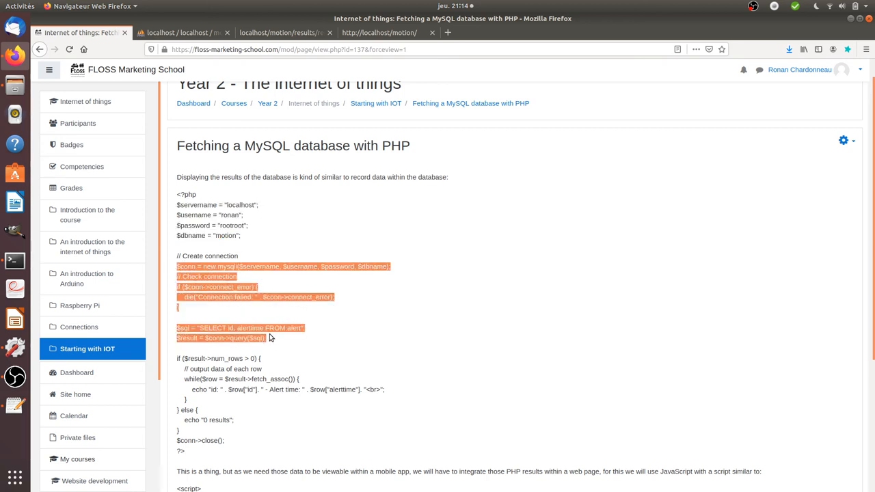